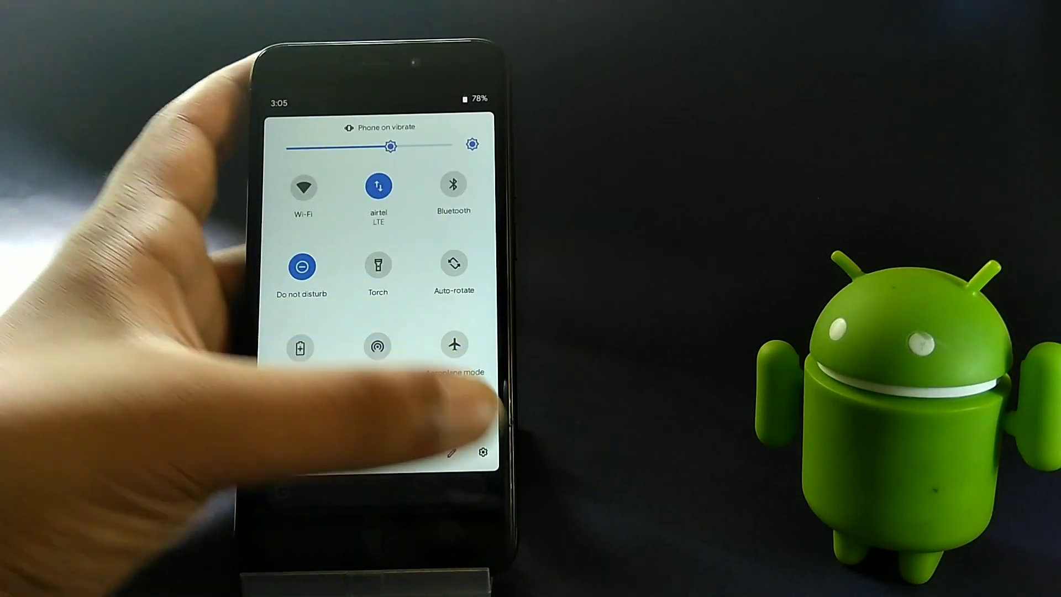
- Enter Settings from Quick Settings and go into Resurrection tools' Navigation tab
{"action": "left_click", "coordinate": [483, 451]}
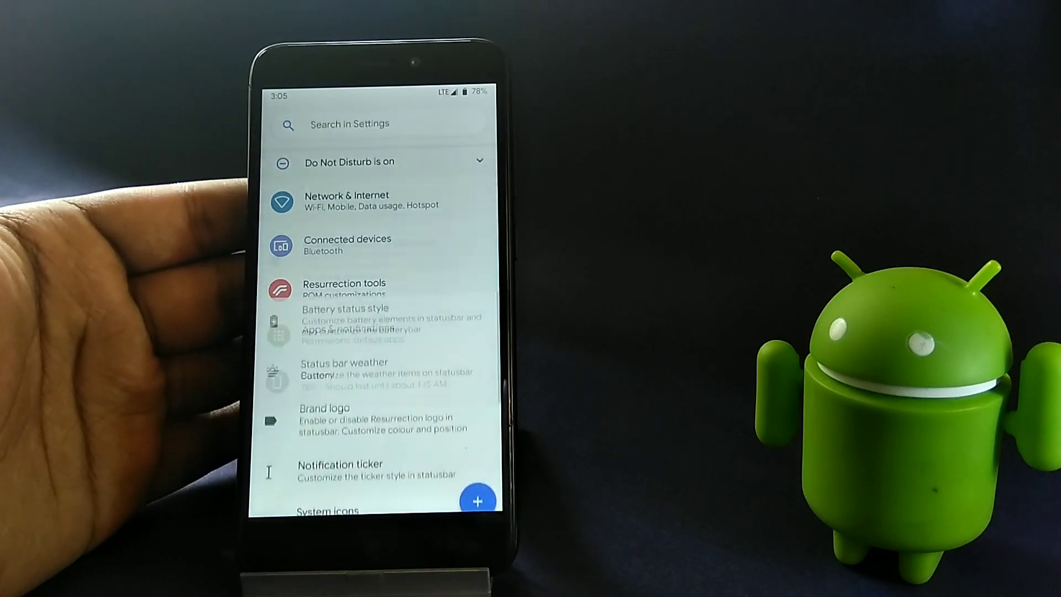
{"action": "left_click", "coordinate": [344, 287]}
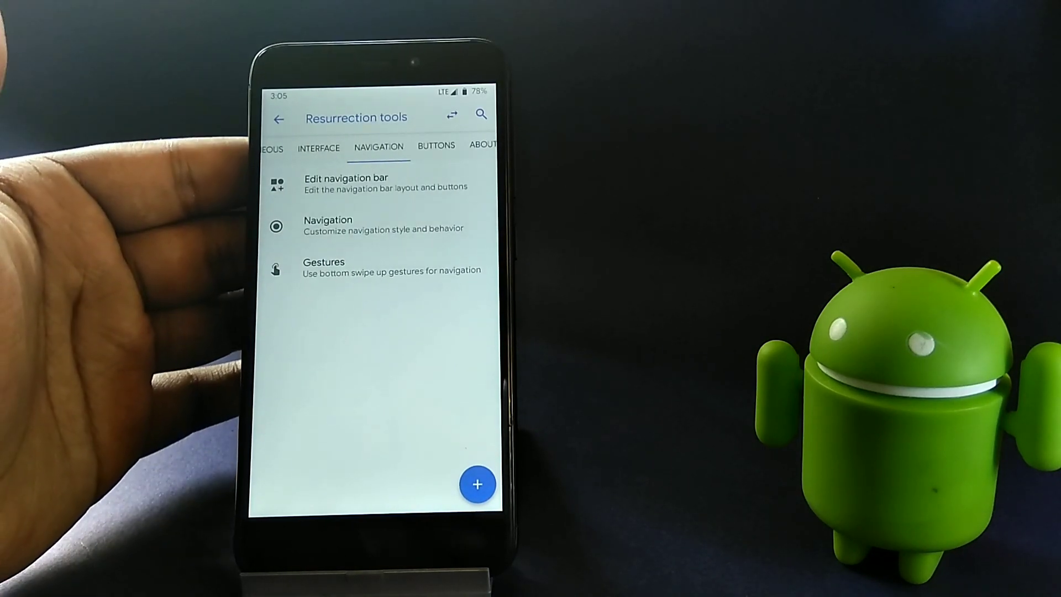
- Review the hardware keys options (backlight, back-button actions), then return to main Settings
{"action": "left_click", "coordinate": [328, 223]}
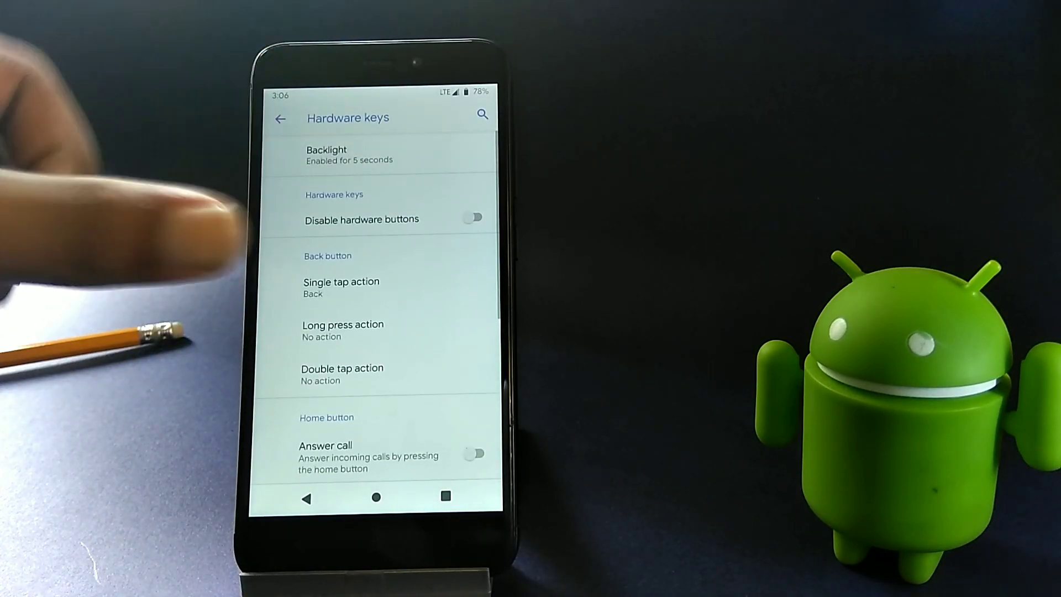
{"action": "left_click", "coordinate": [474, 217]}
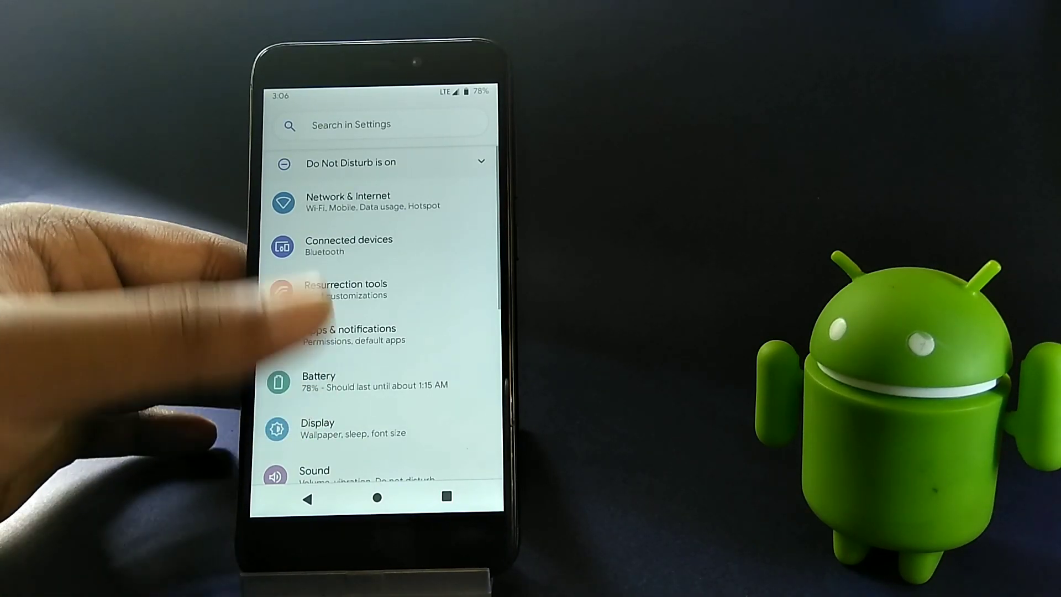
- Reach the Swipe up on Home button page via System > Gestures, option still off
{"action": "scroll", "scroll_direction": "down", "scroll_amount": 3}
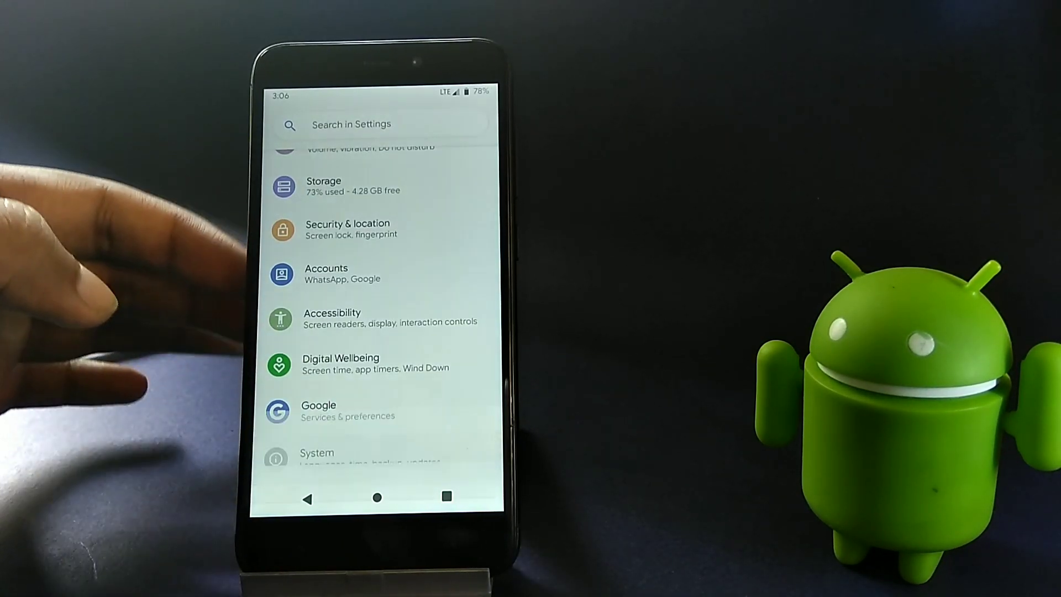
{"action": "left_click", "coordinate": [317, 454]}
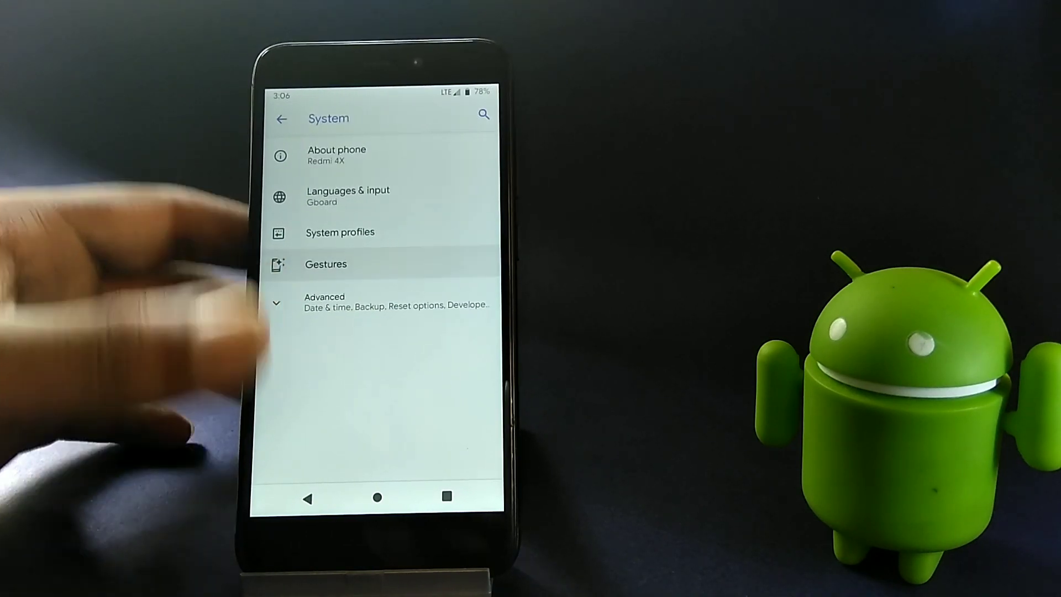
{"action": "left_click", "coordinate": [325, 265]}
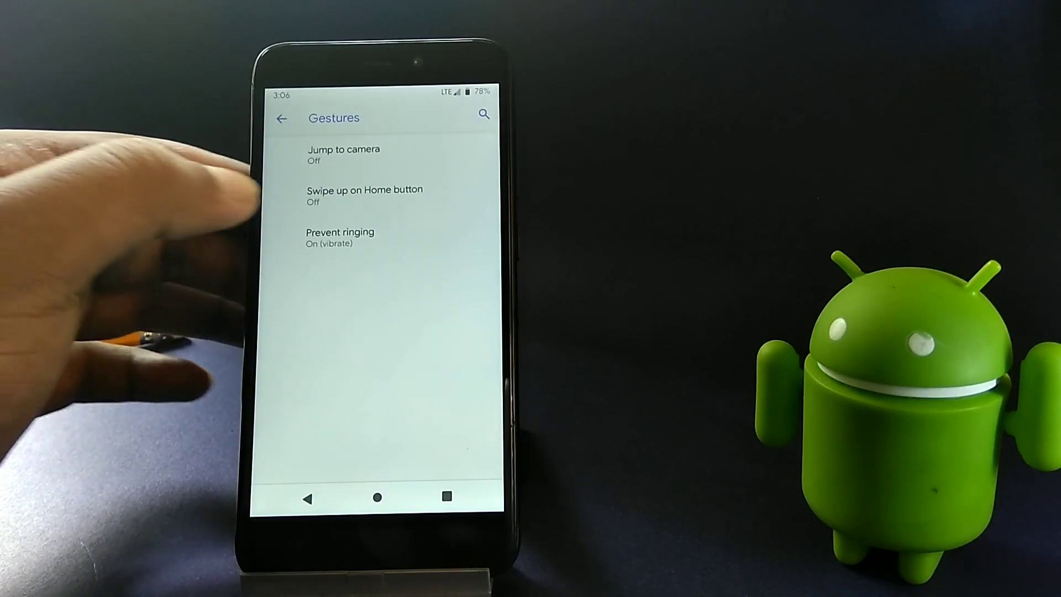
{"action": "left_click", "coordinate": [363, 195]}
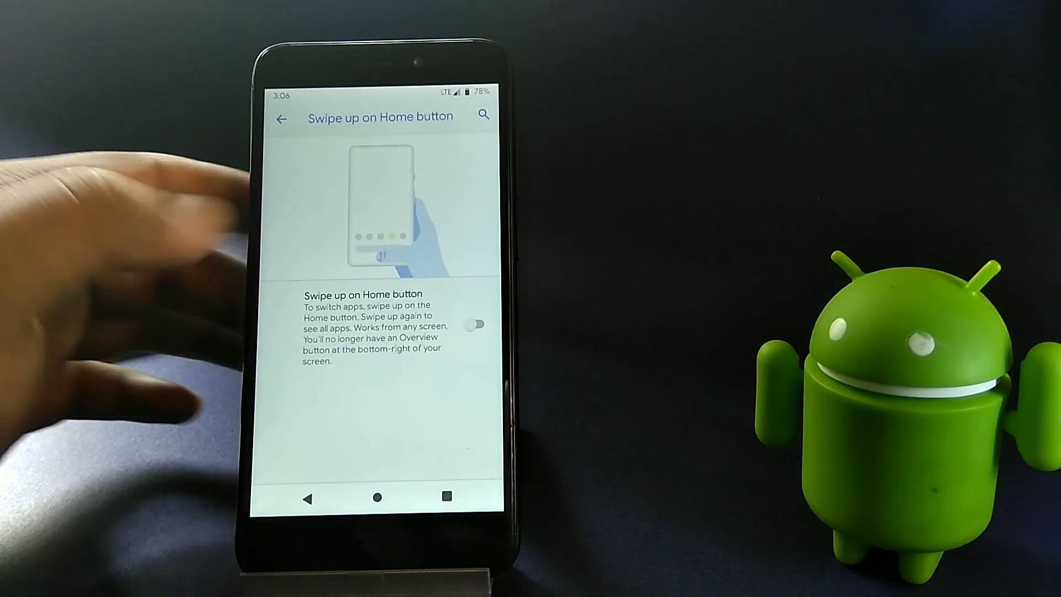
- Enable Swipe up on Home button, swipe up to recents, switch to Google Play, return home
{"action": "left_click", "coordinate": [475, 324]}
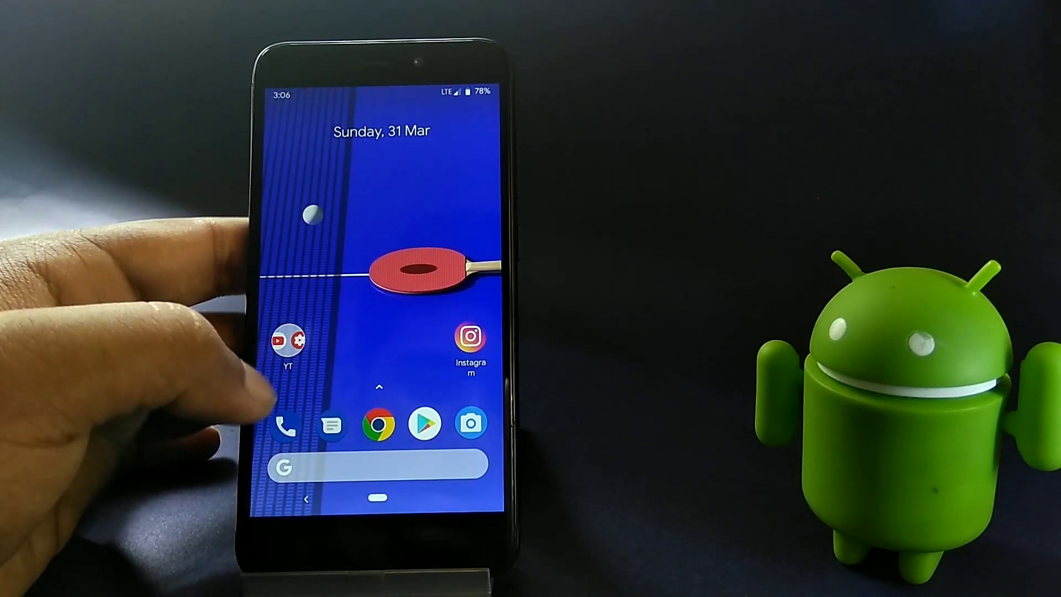
{"action": "left_click", "coordinate": [289, 340]}
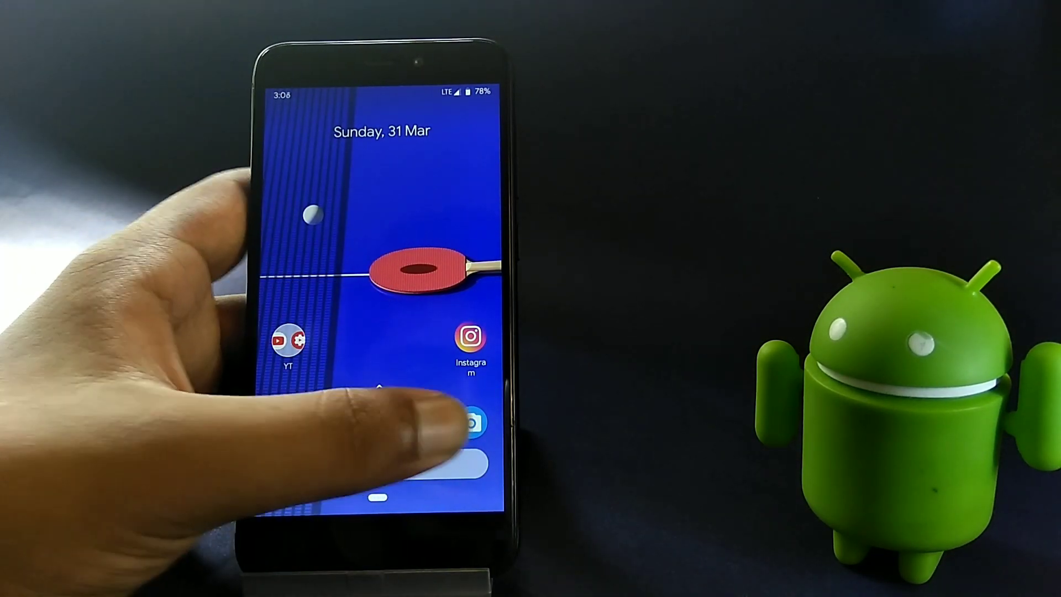
{"action": "left_click", "coordinate": [472, 421]}
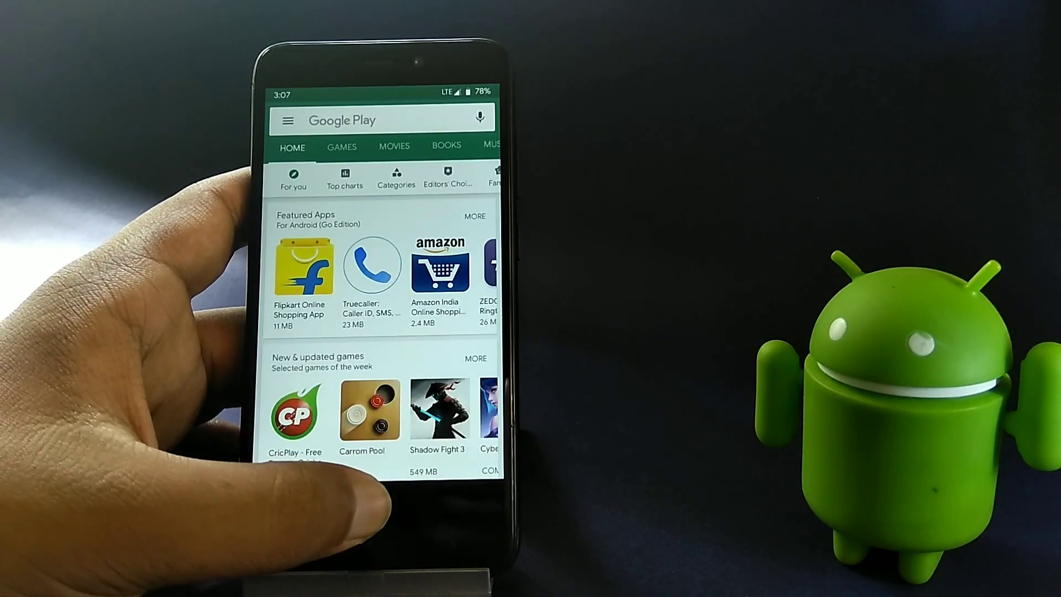
{"action": "key", "text": "home"}
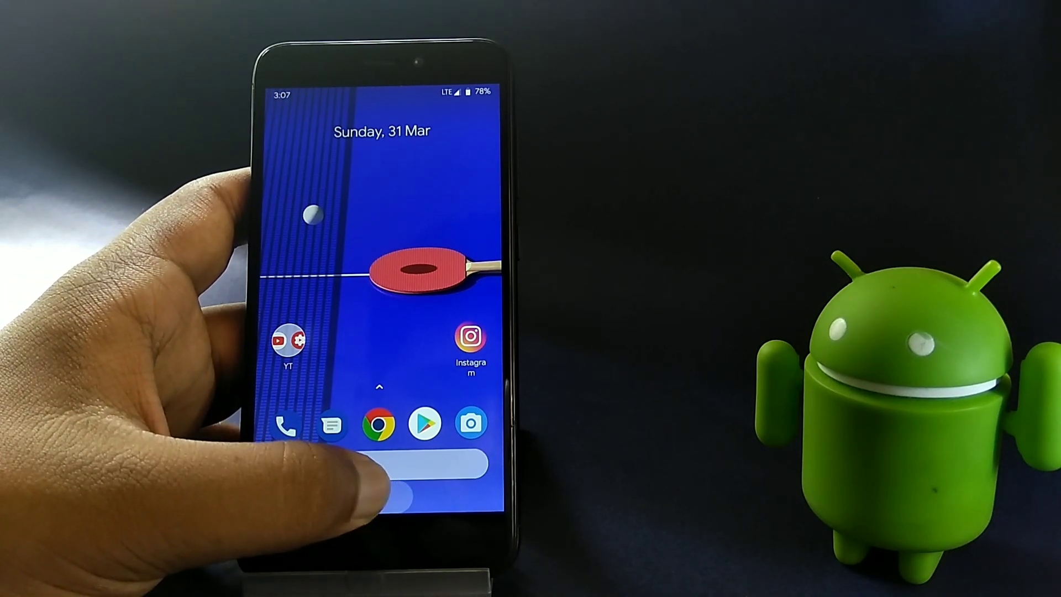